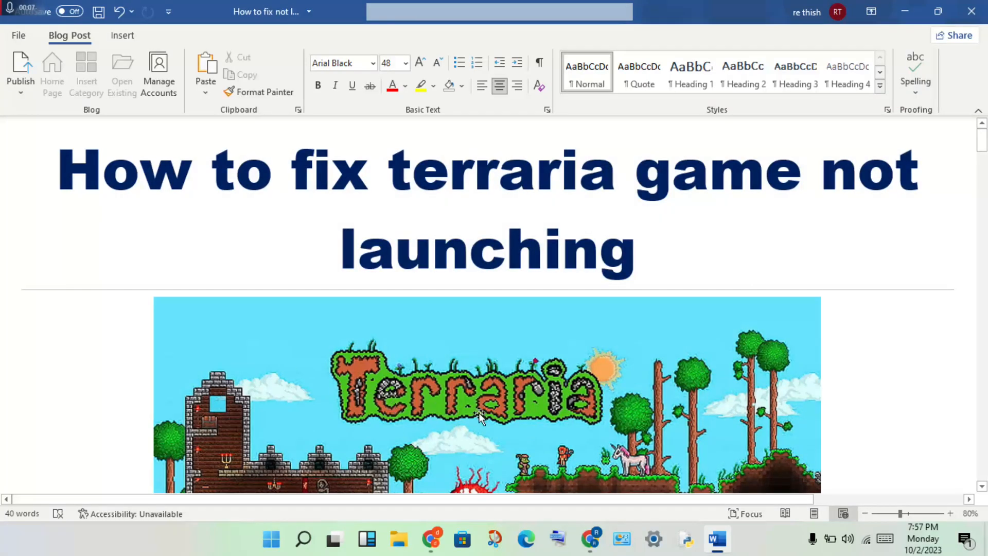
Scroll past the Terraria title and banner image to the Solution heading.
{"action": "scroll", "scroll_direction": "down", "scroll_amount": 3}
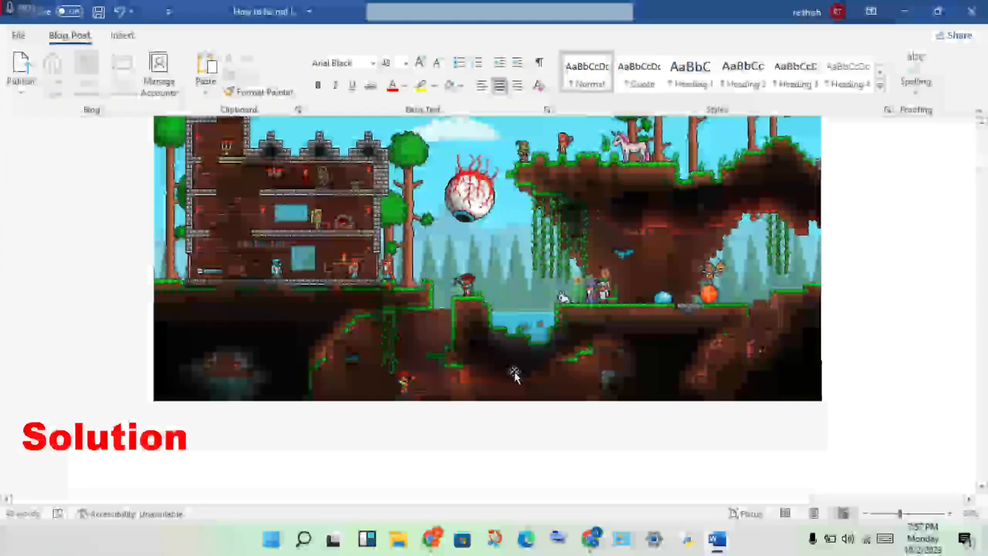
Show fixes 1 and 2: restarting the PC and checking minimum game requirements.
{"action": "type", "text": "1.restart the pc"}
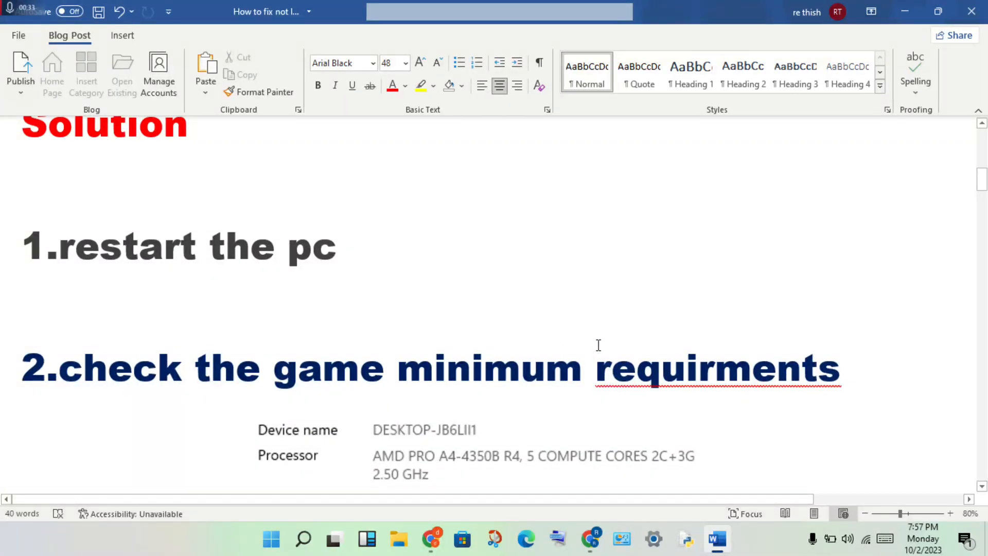
Scroll past the system specs table to fix 3 on antivirus exclusions.
{"action": "scroll", "scroll_direction": "down", "scroll_amount": 3}
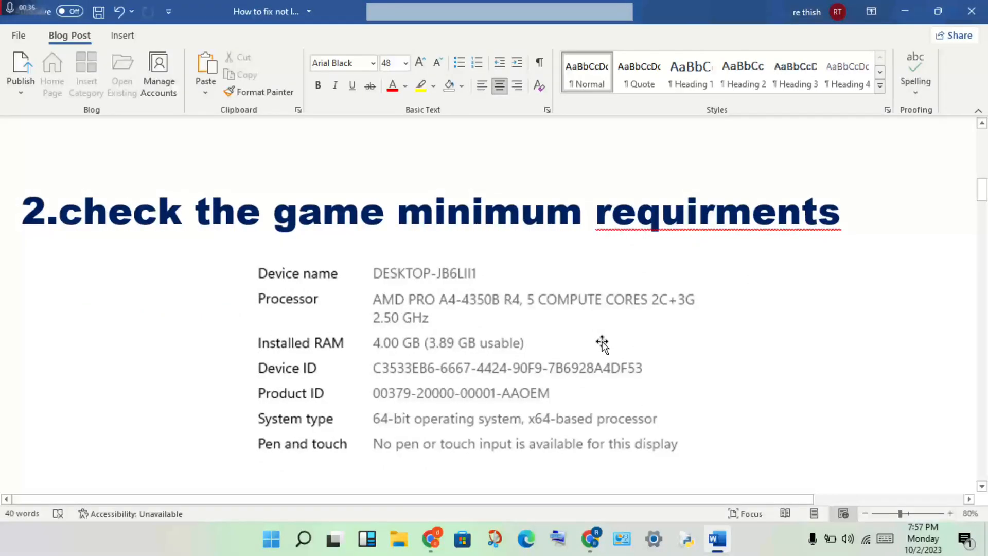
{"action": "mouse_move", "coordinate": [687, 348]}
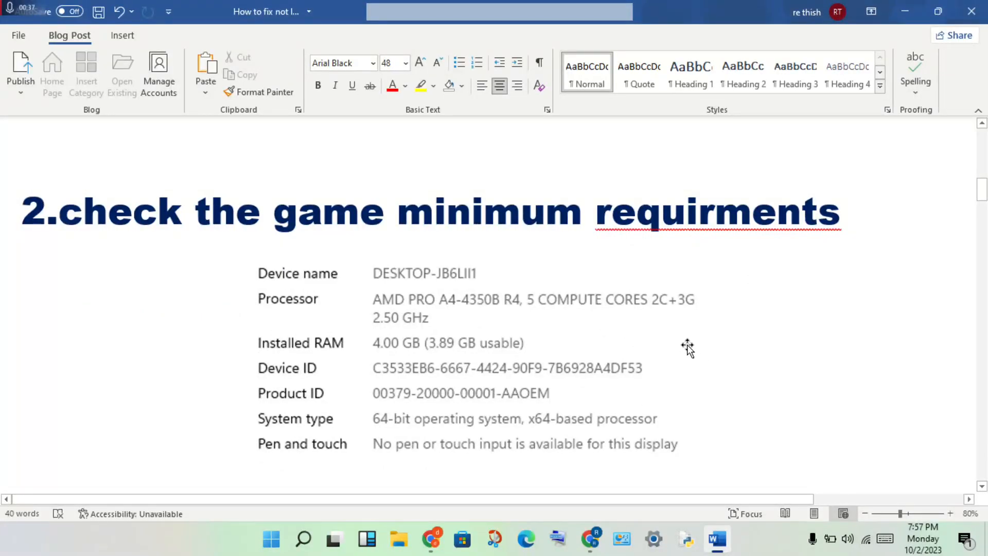
{"action": "mouse_move", "coordinate": [431, 420]}
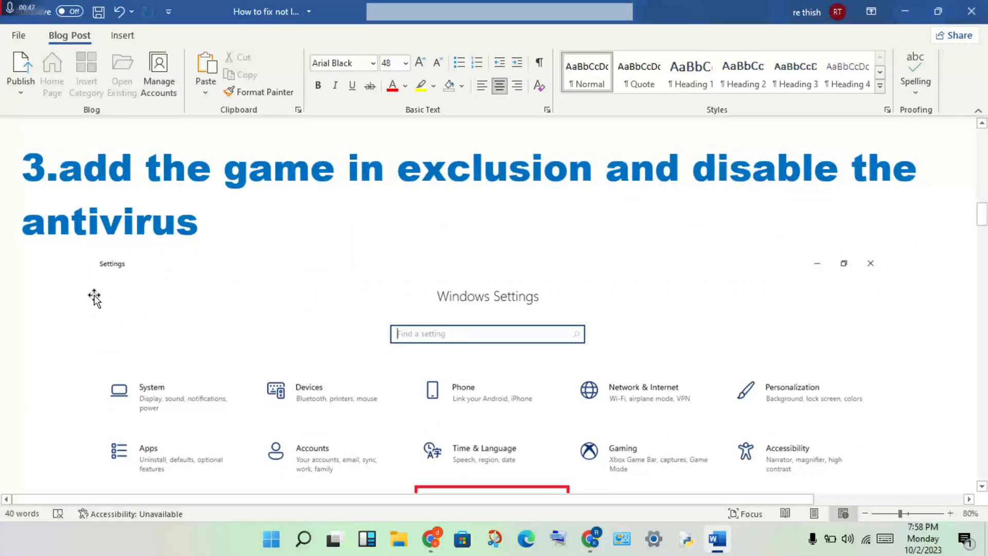
Scroll through the Defender protection screenshots to the Exclusions list of game files.
{"action": "scroll", "scroll_direction": "down", "scroll_amount": 3}
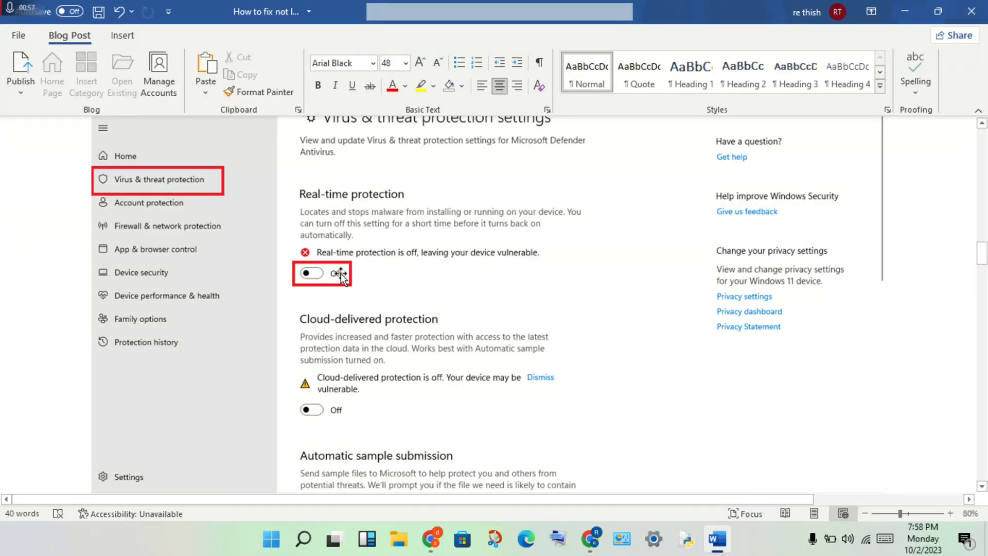
{"action": "scroll", "scroll_direction": "down", "scroll_amount": 3}
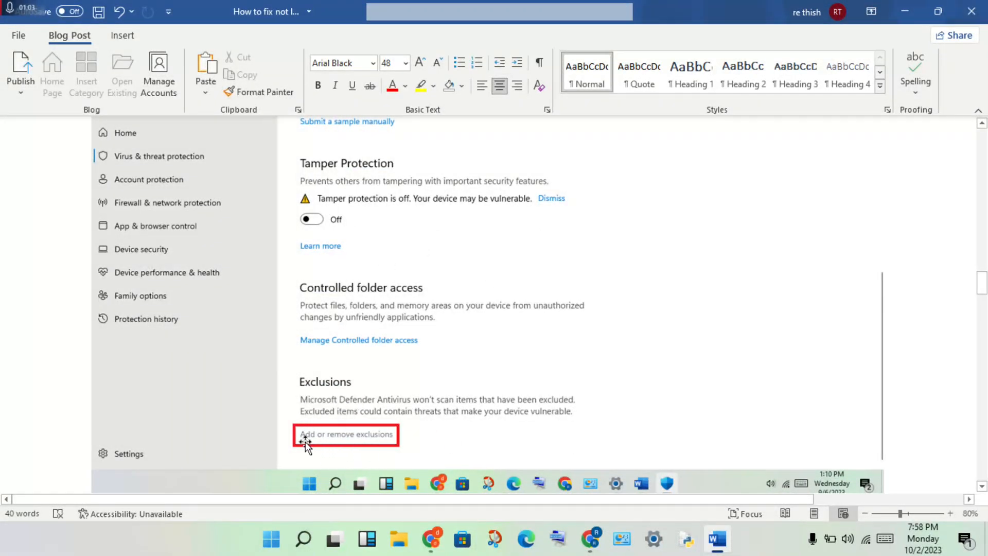
{"action": "mouse_move", "coordinate": [429, 437]}
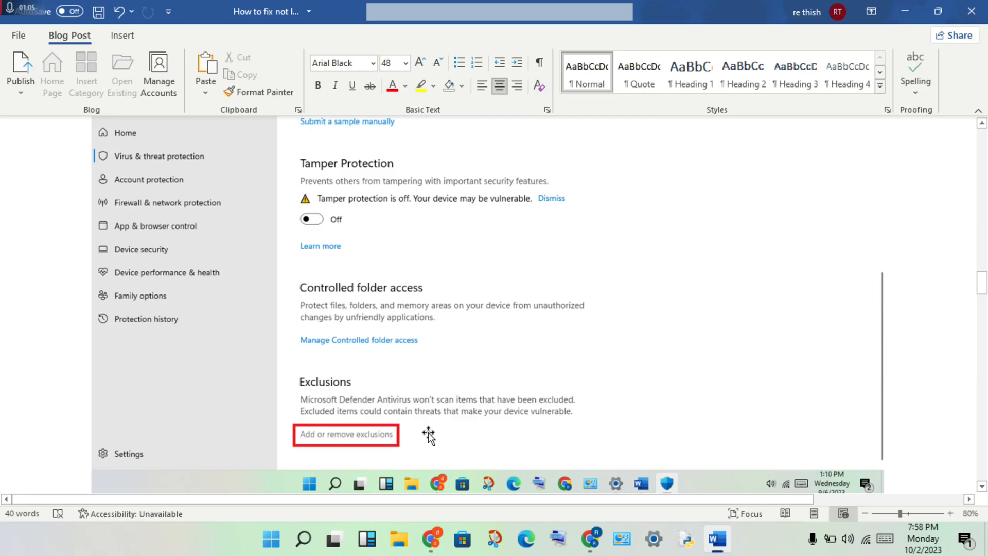
{"action": "left_click", "coordinate": [345, 433]}
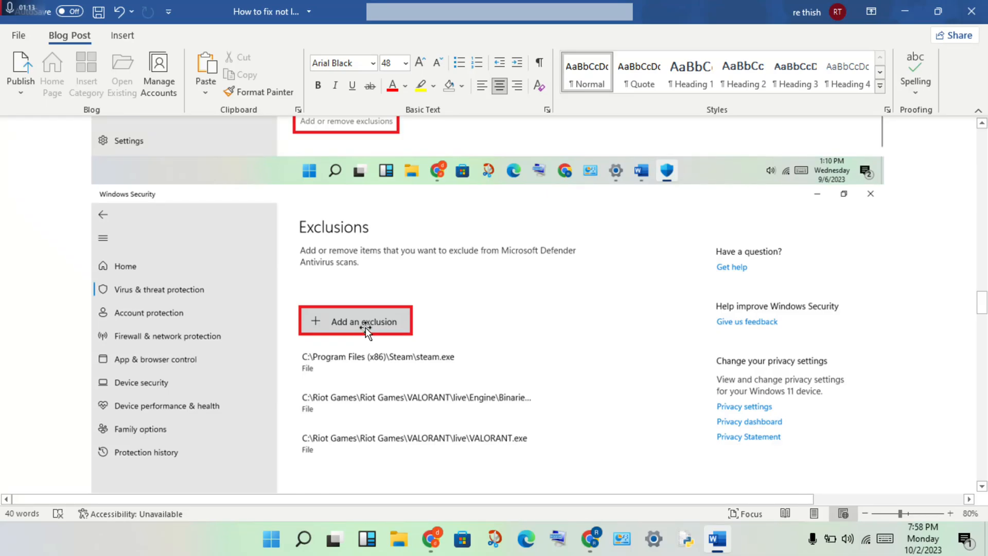
{"action": "mouse_move", "coordinate": [448, 333]}
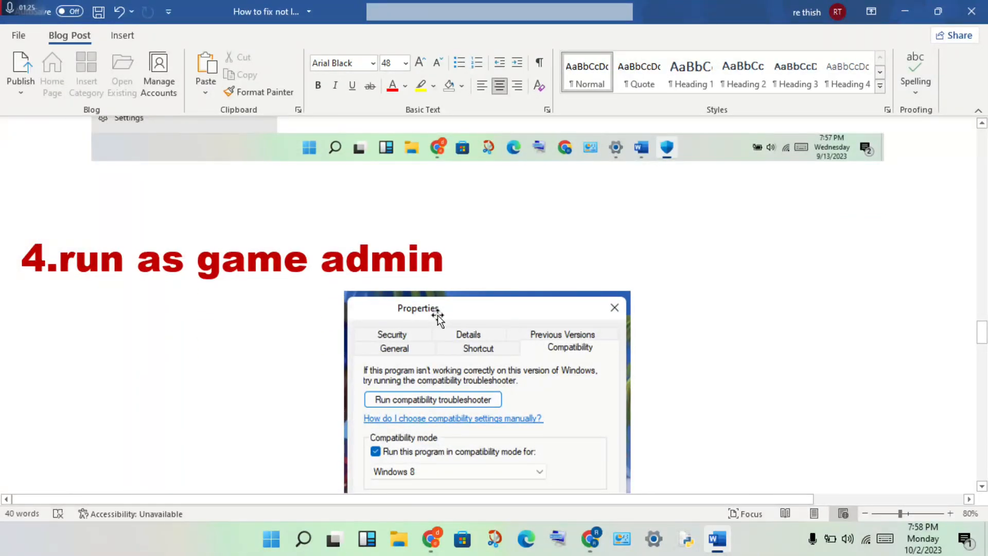
{"action": "mouse_move", "coordinate": [446, 308]}
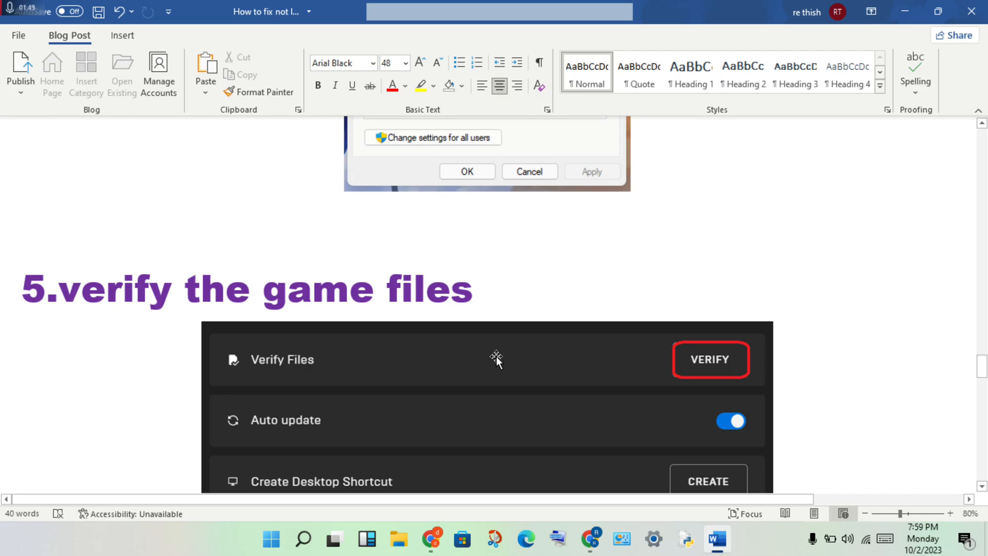
Scroll past fix 5's Verify Files screenshot to fix 6 on graphics drivers.
{"action": "scroll", "scroll_direction": "down", "scroll_amount": 3}
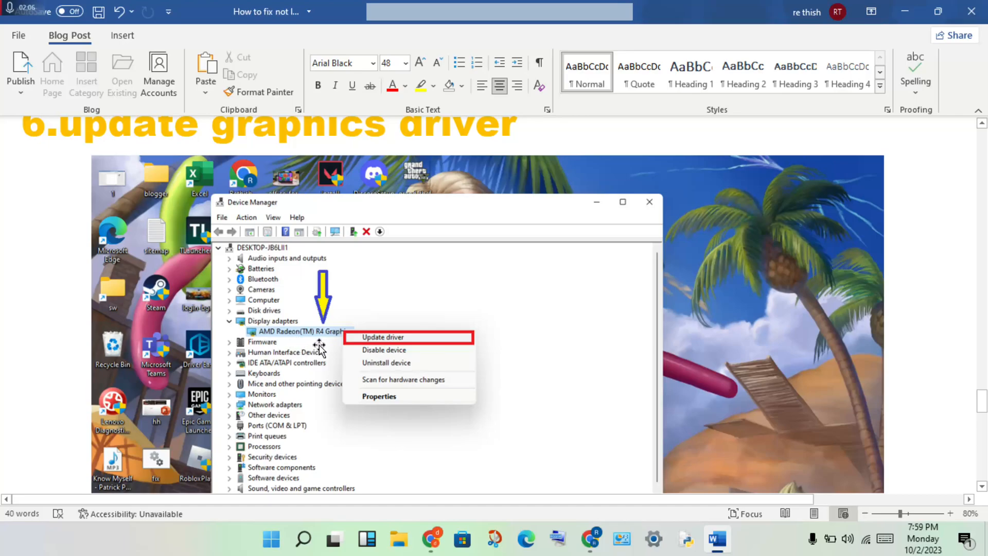
{"action": "mouse_move", "coordinate": [306, 334]}
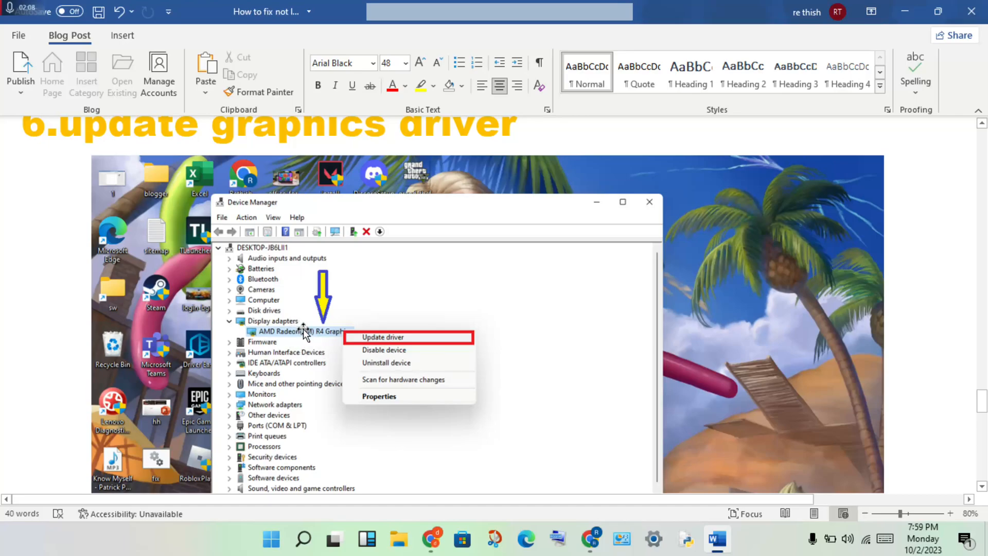
{"action": "mouse_move", "coordinate": [275, 324]}
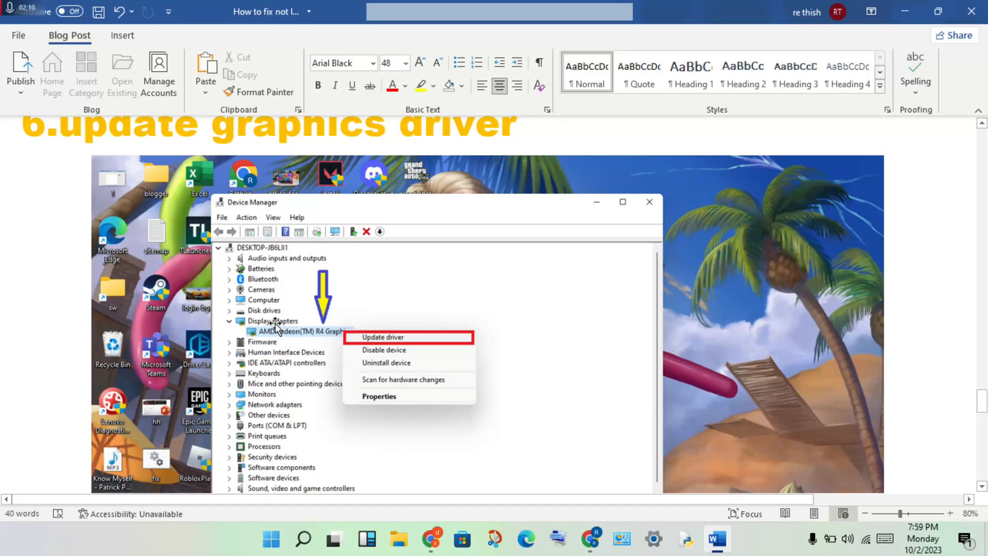
{"action": "mouse_move", "coordinate": [337, 342]}
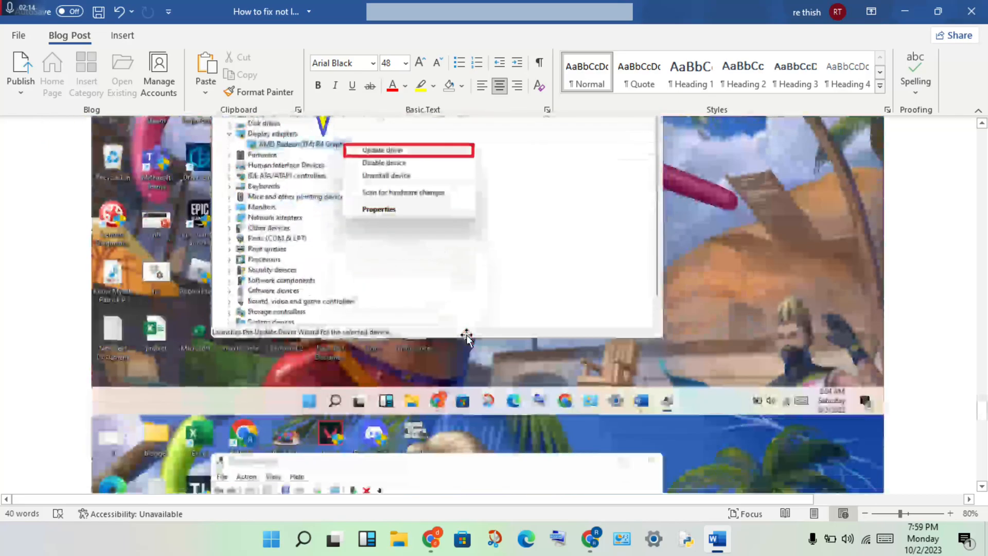
Move past the Device Manager screenshots to fix 7 on reinstalling Terraria.
{"action": "left_click", "coordinate": [381, 149]}
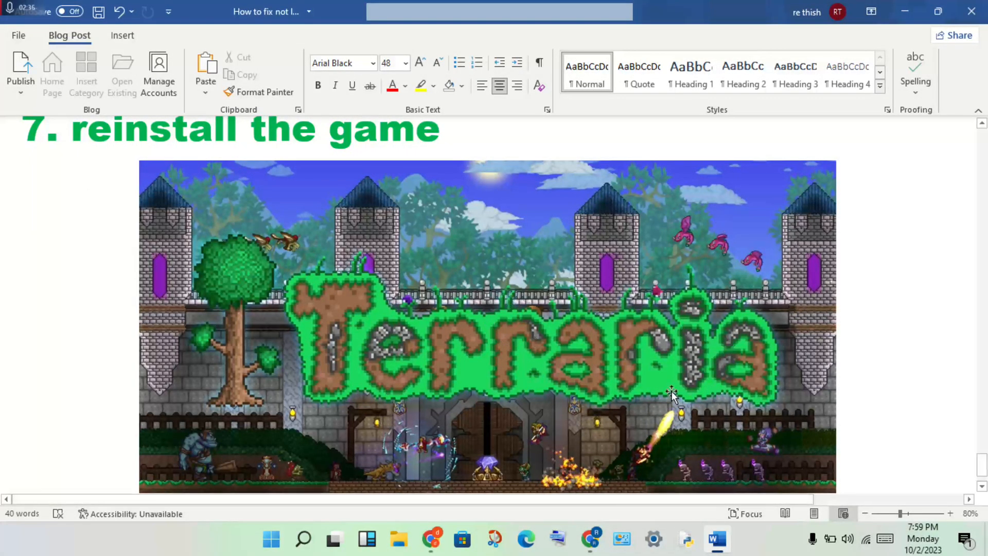
{"action": "mouse_move", "coordinate": [578, 397]}
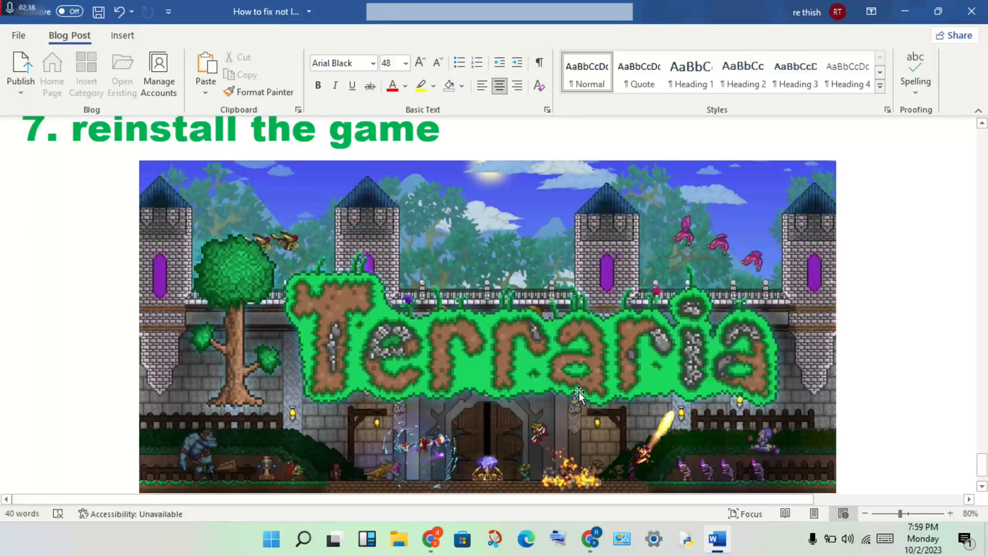